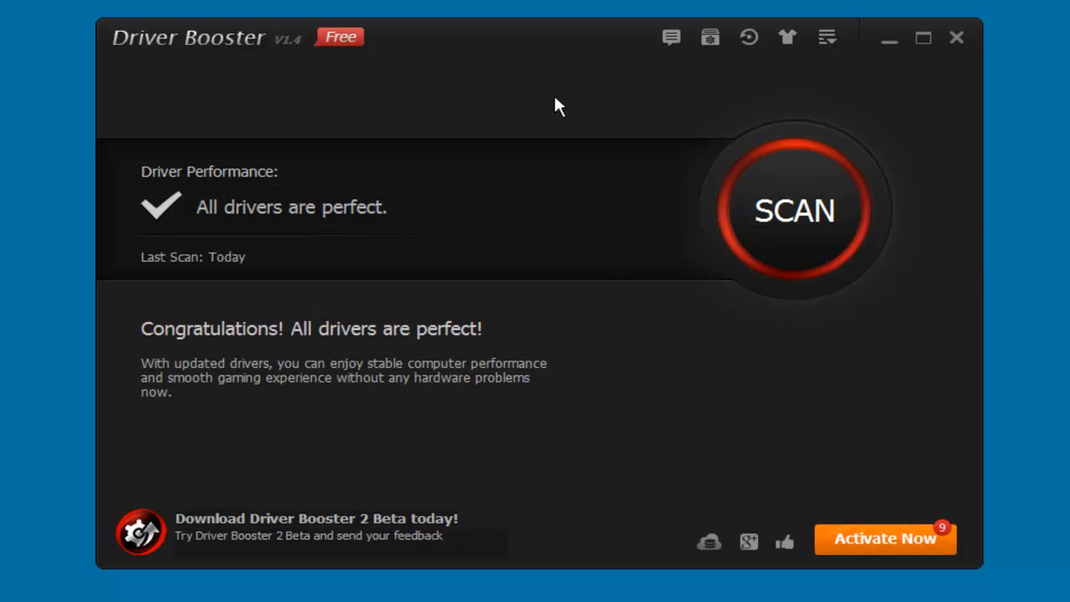
Open the toolbar dropdown listing Settings, Feedback, Check for updates and About.
left_click(827, 37)
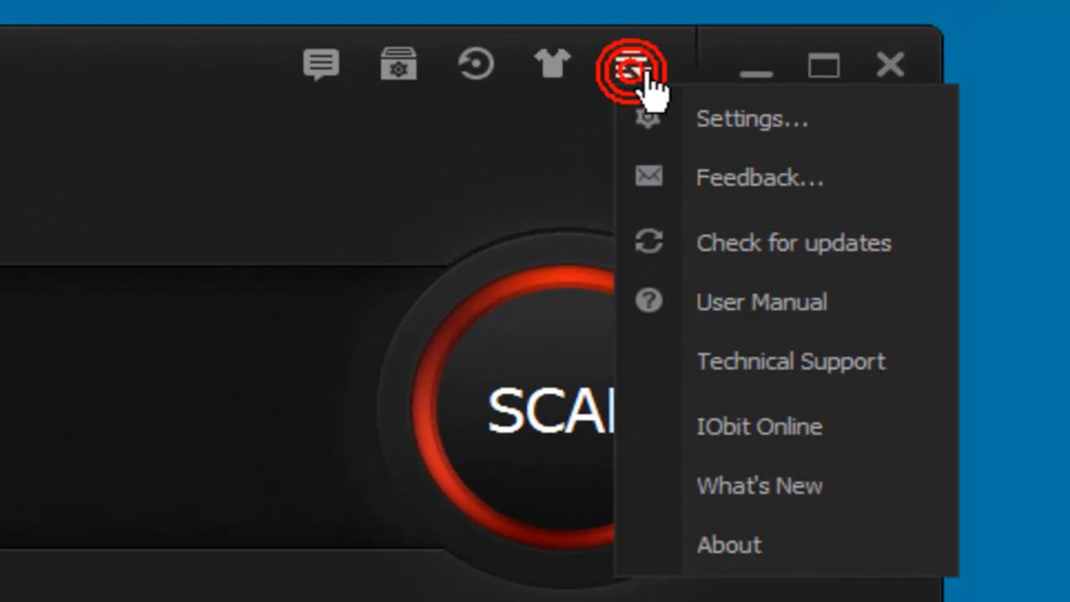
left_click(752, 118)
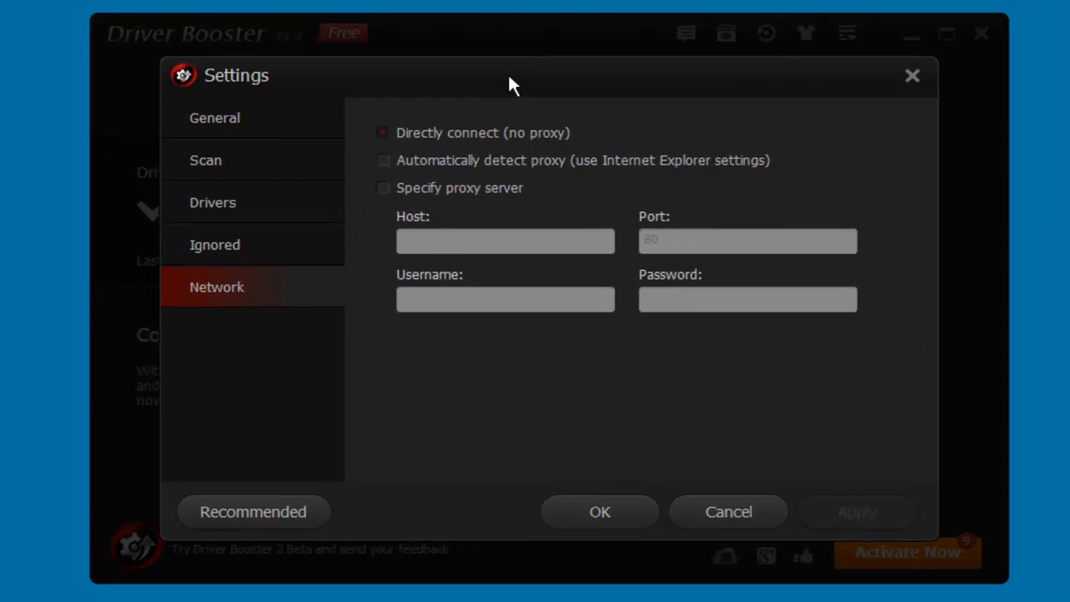